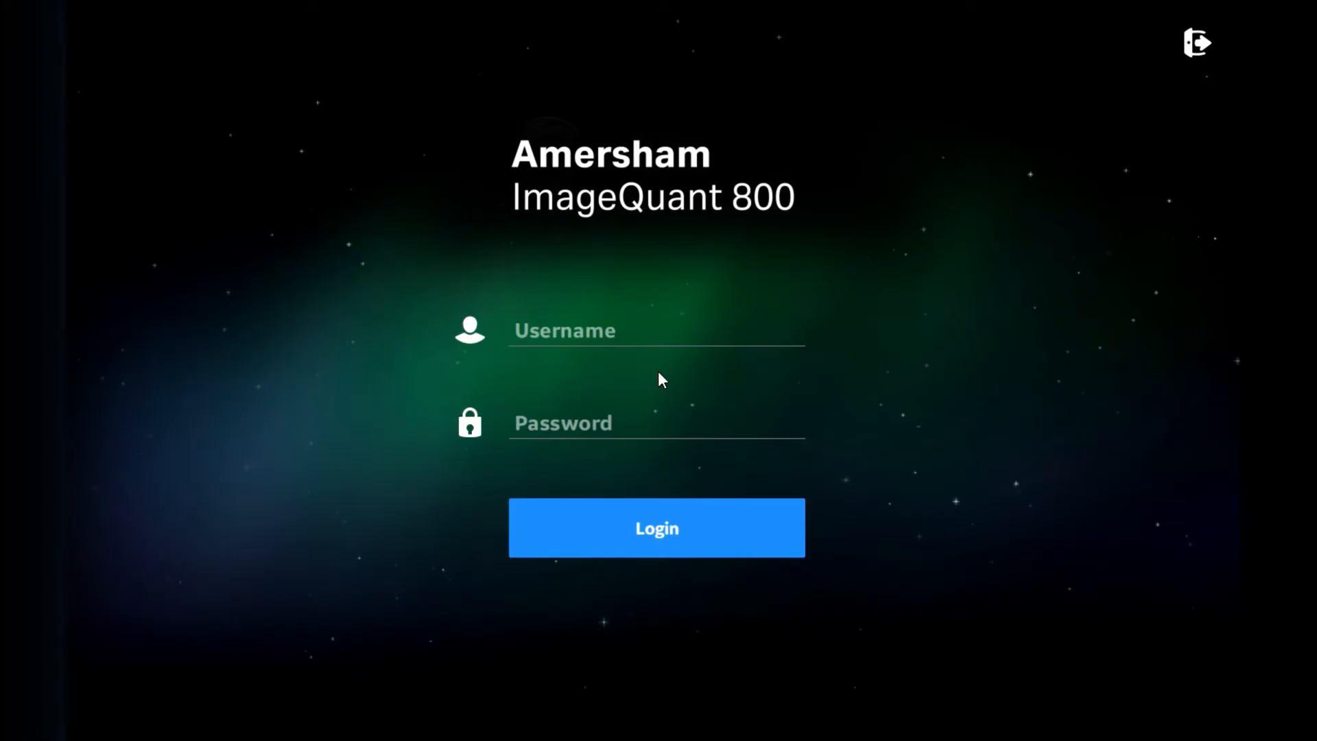
# Step: Enter the username and password on the ImageQuant 800 login screen
pyautogui.click(657, 330)
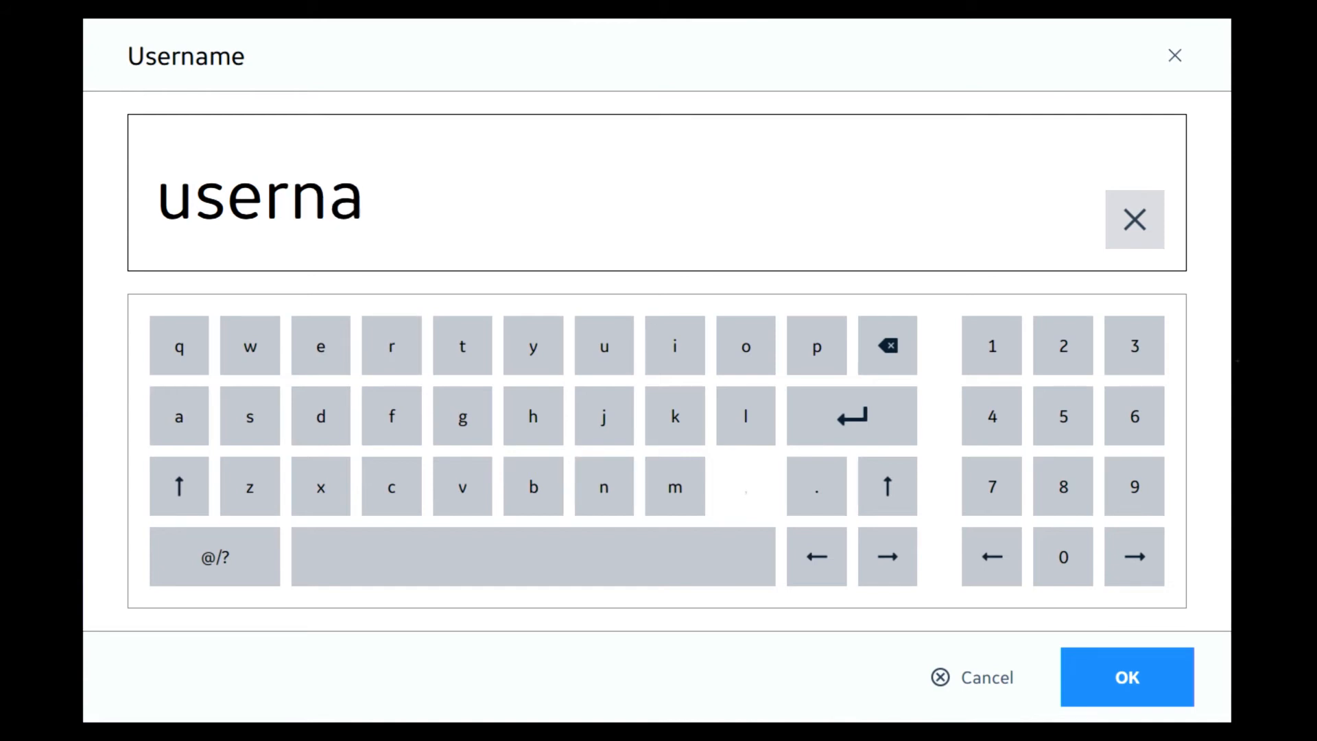
pyautogui.click(1126, 677)
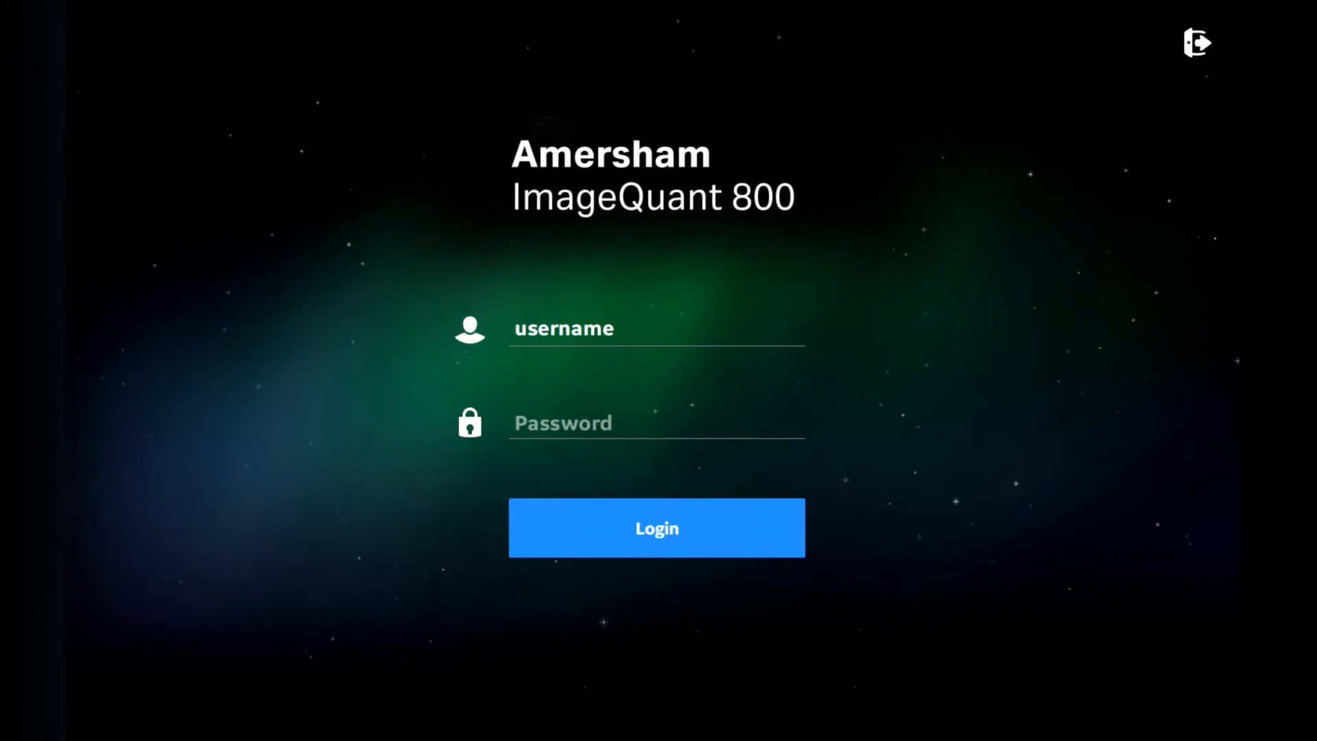
pyautogui.click(656, 422)
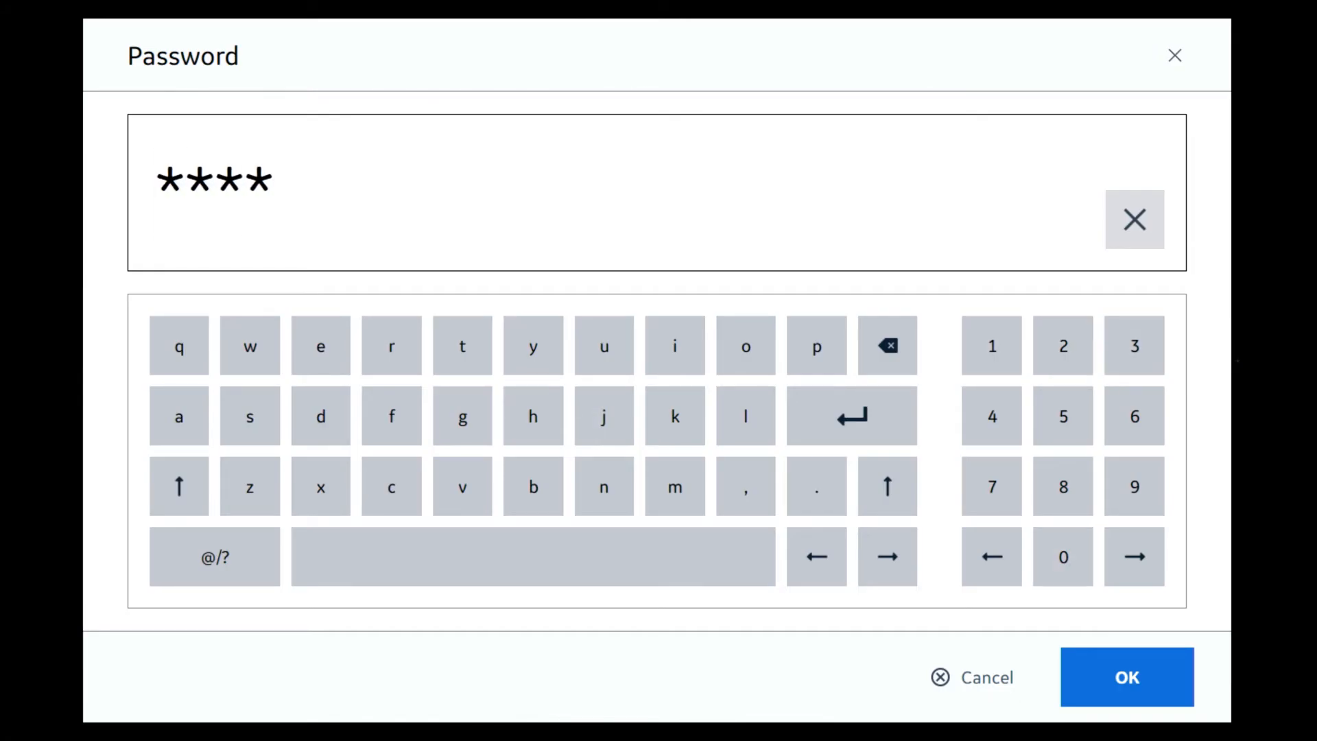
pyautogui.click(1125, 677)
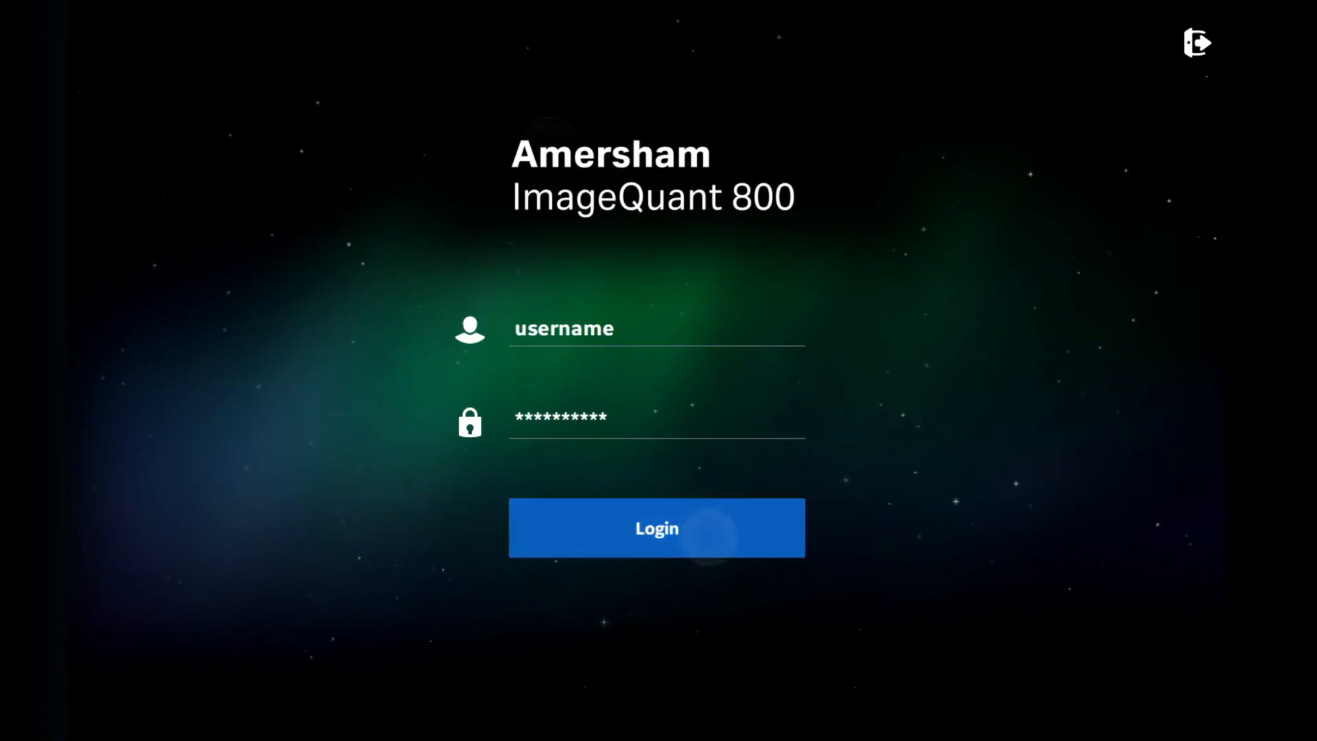
# Step: Log in to the home screen and bring up the logout/shutdown options
pyautogui.click(657, 528)
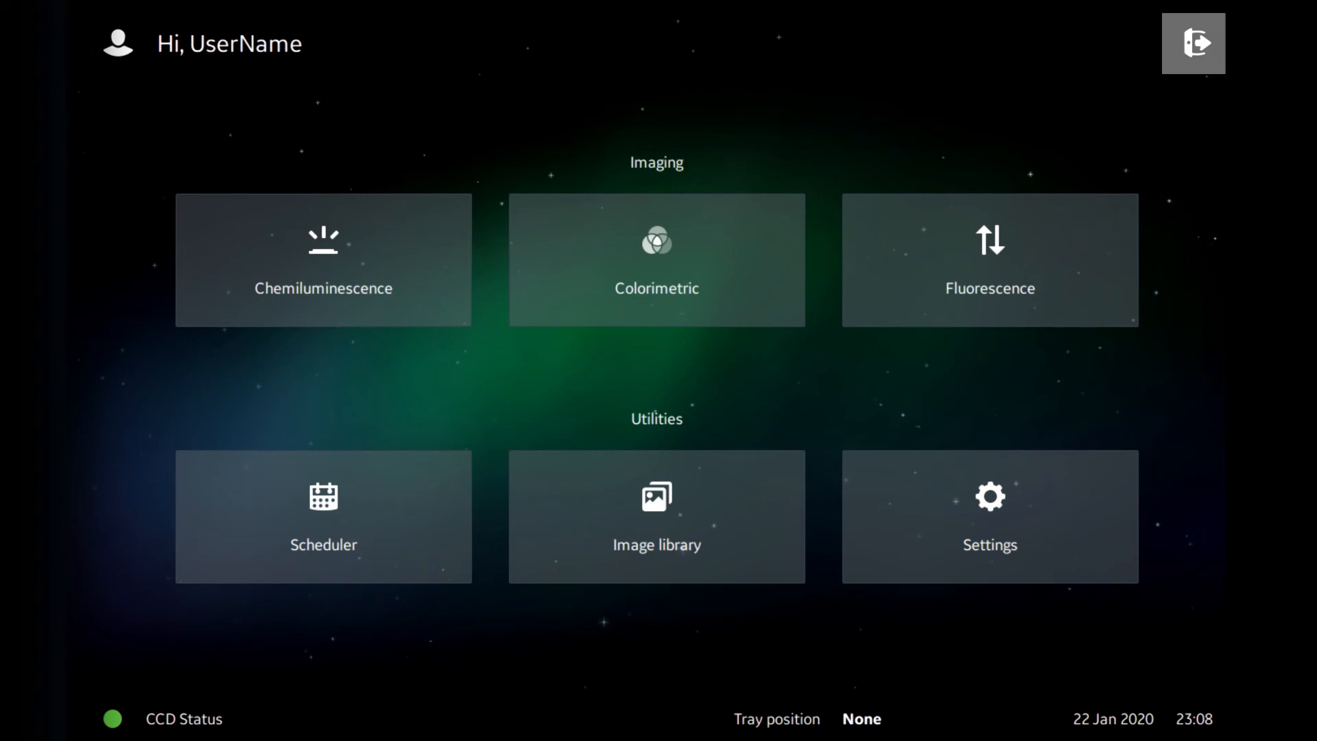
pyautogui.click(1193, 42)
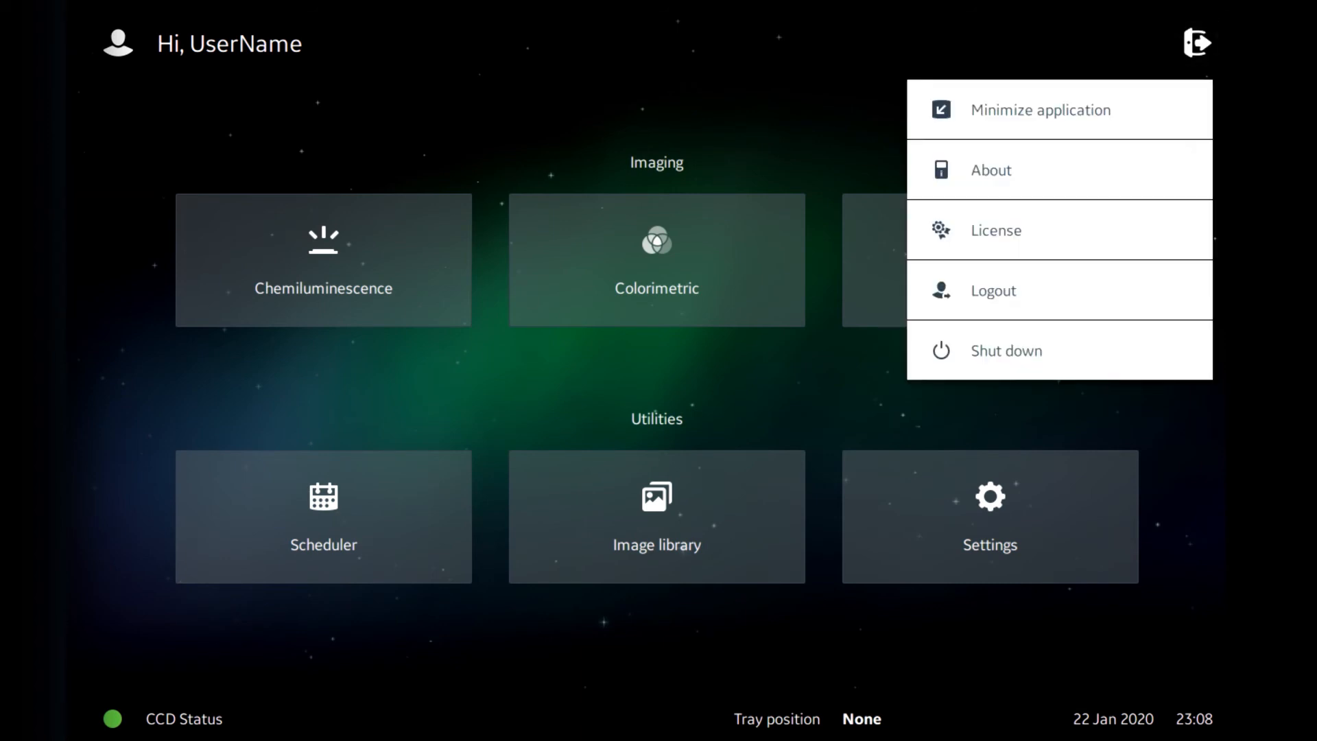